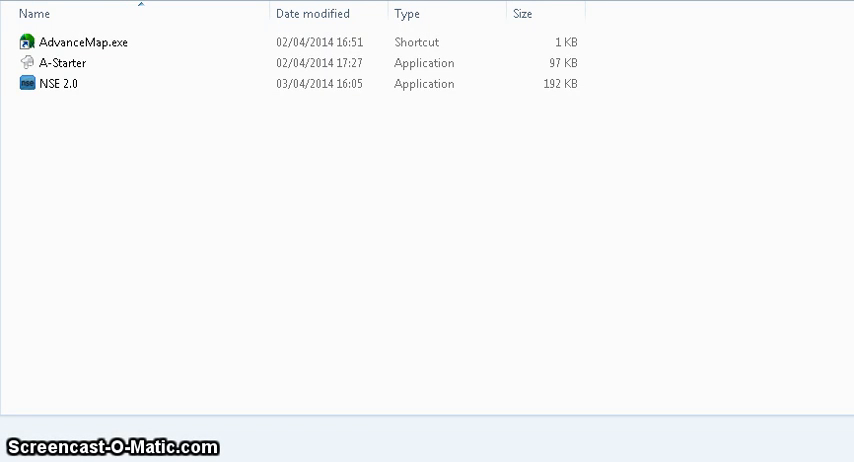
Launch A-Starter with the Emerald ROM's starter settings showing
left_click(54, 84)
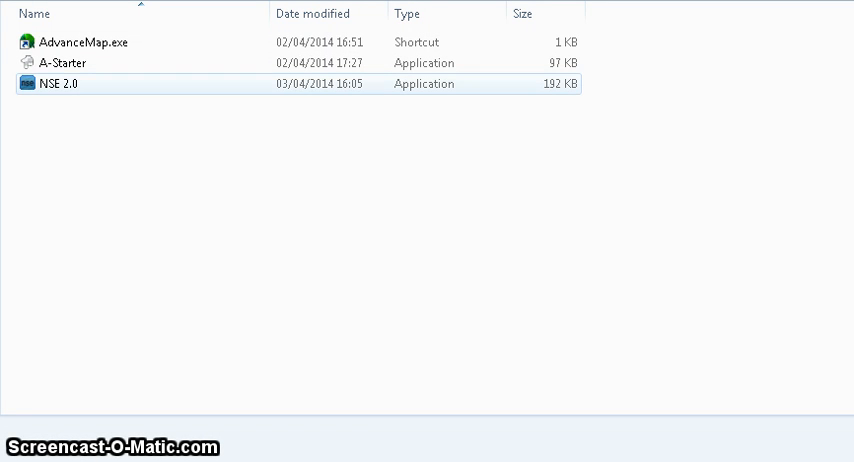
mouse_move(60, 84)
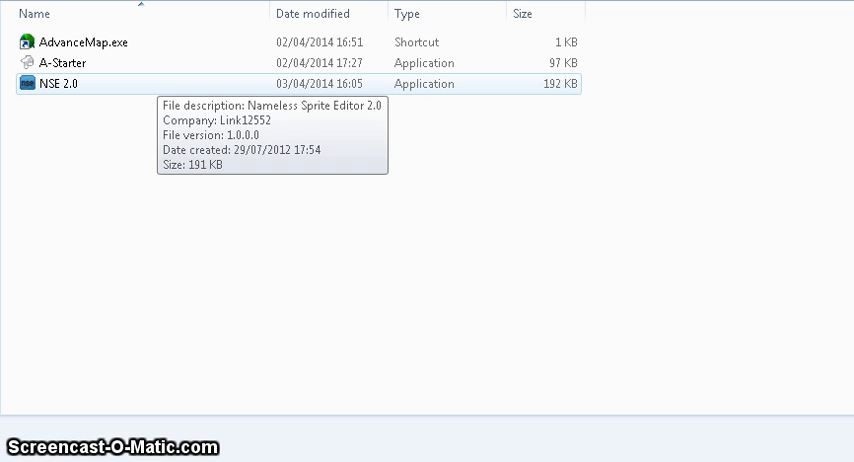
left_click(80, 42)
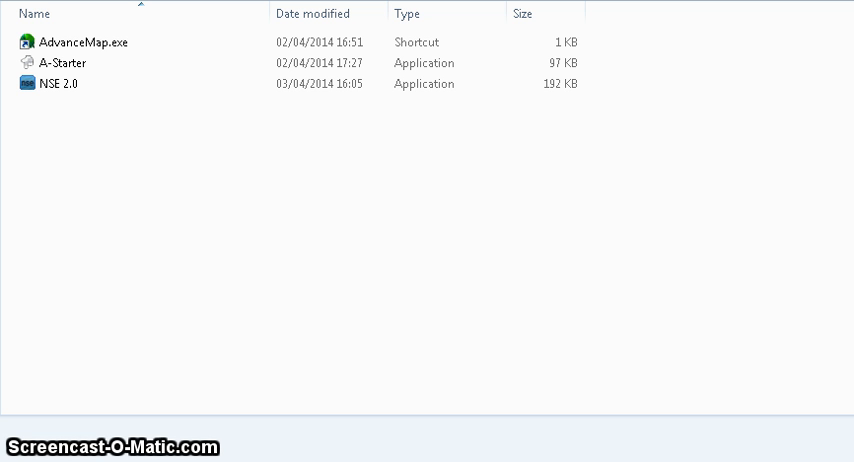
left_click(50, 84)
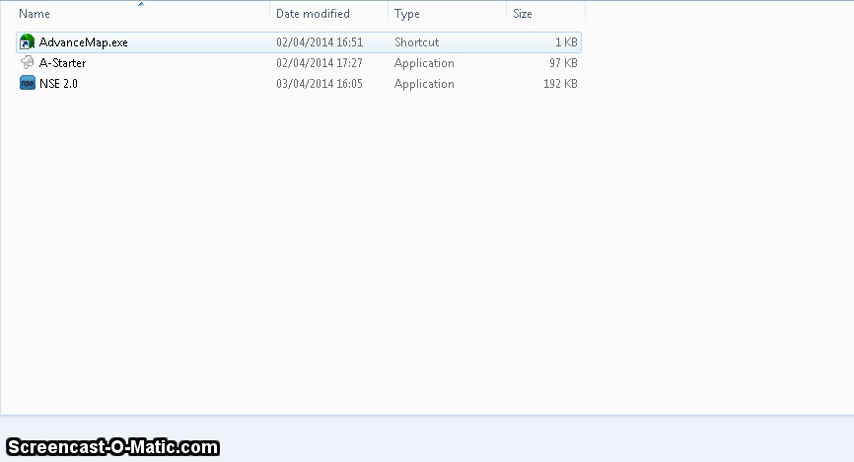
mouse_move(70, 42)
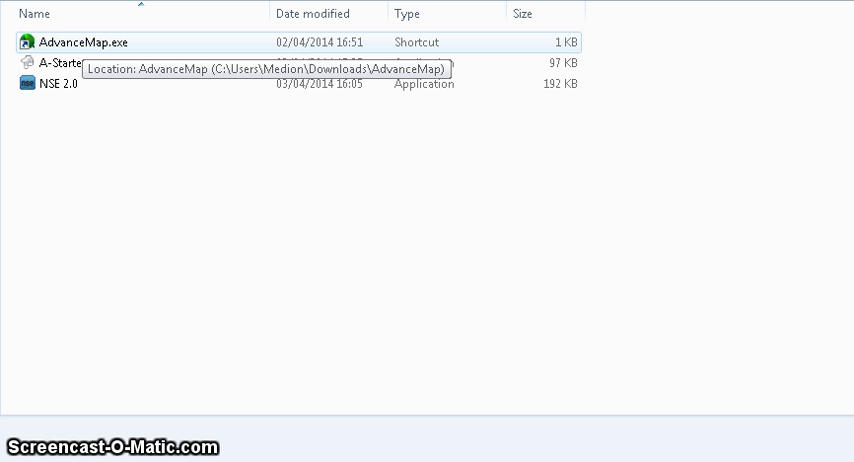
left_click(56, 66)
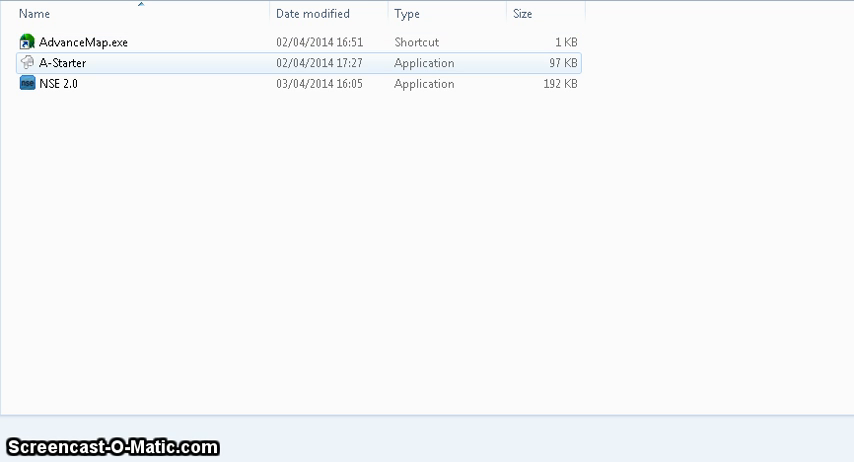
mouse_move(70, 62)
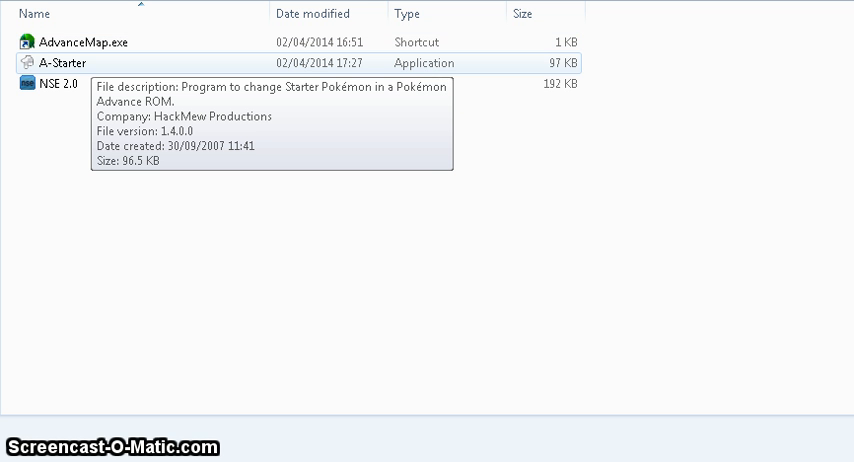
left_click(52, 84)
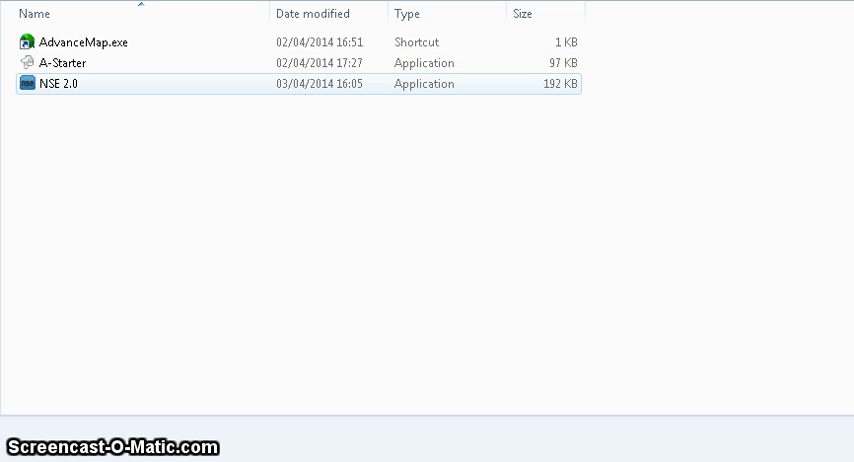
mouse_move(64, 84)
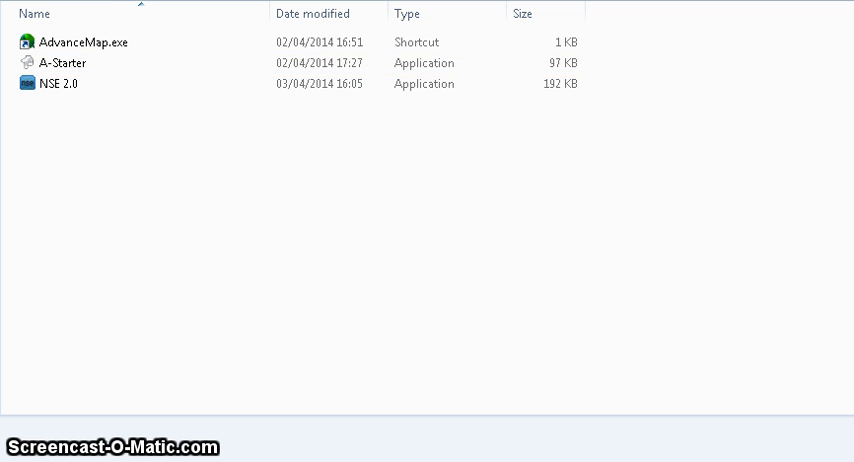
left_click(62, 62)
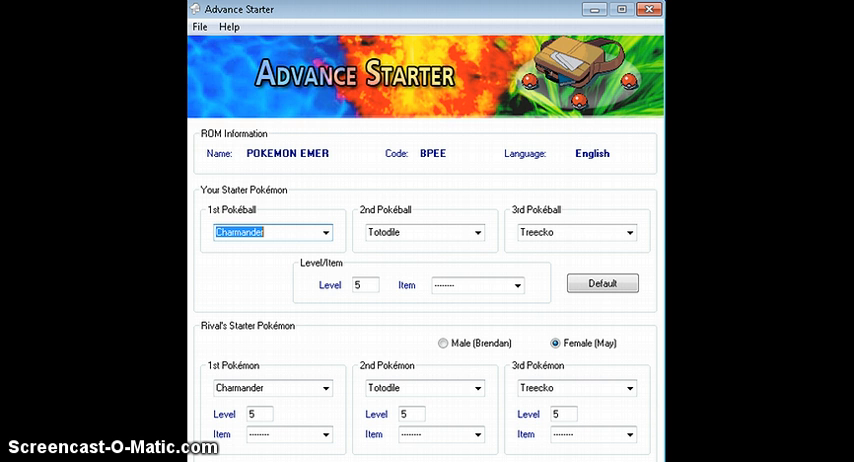
Bring up the Open ROM dialog listing GBA files in the VisualBoyAdvance-1.7.2 folder
left_click(202, 28)
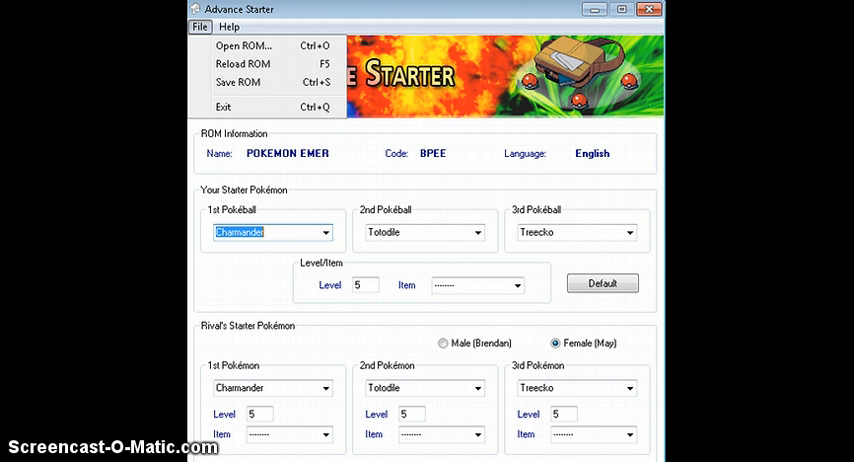
left_click(198, 26)
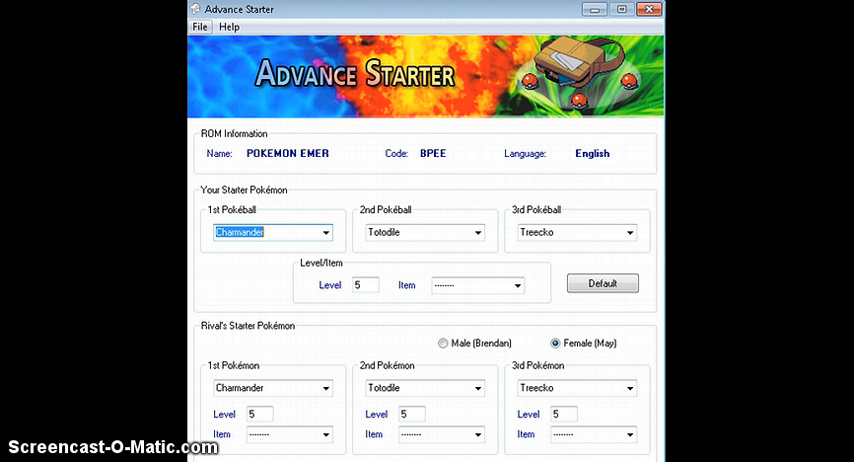
left_click(200, 24)
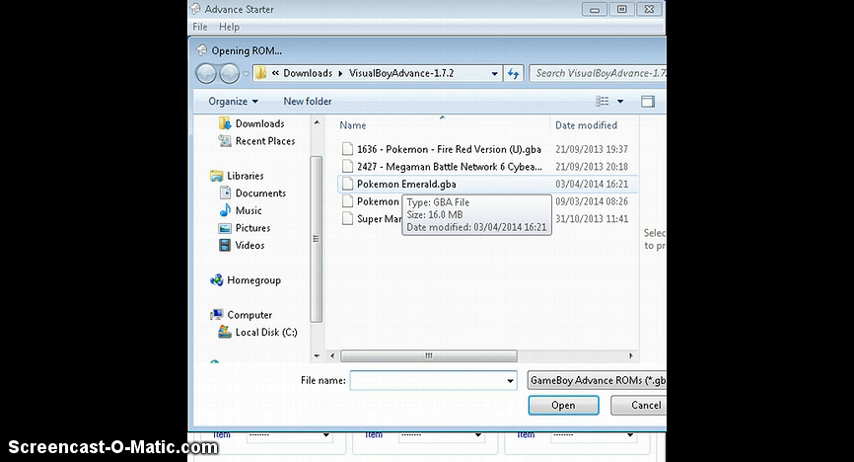
Close the Open ROM dialog and browse the 1st Pokeball species list, leaving Charmander set
left_click(570, 406)
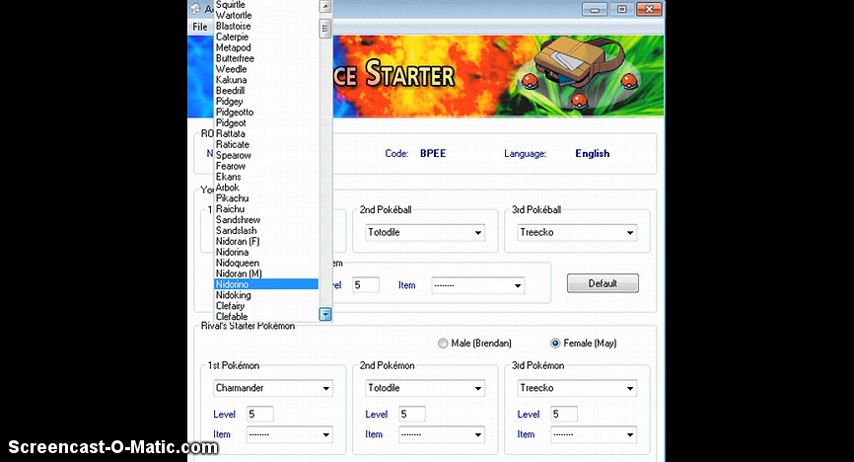
scroll("down", 3)
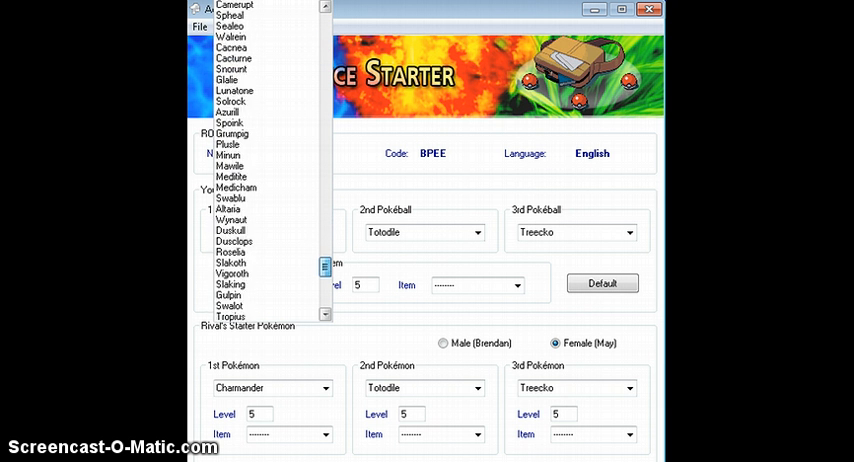
scroll("down", 3)
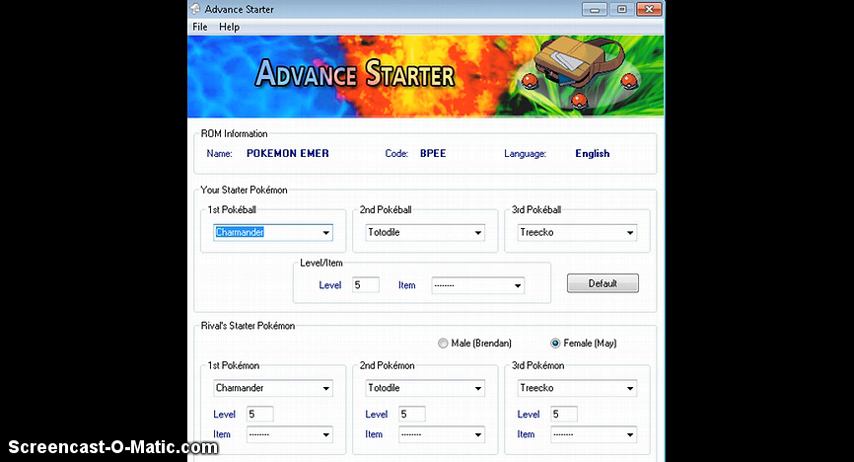
left_click(364, 284)
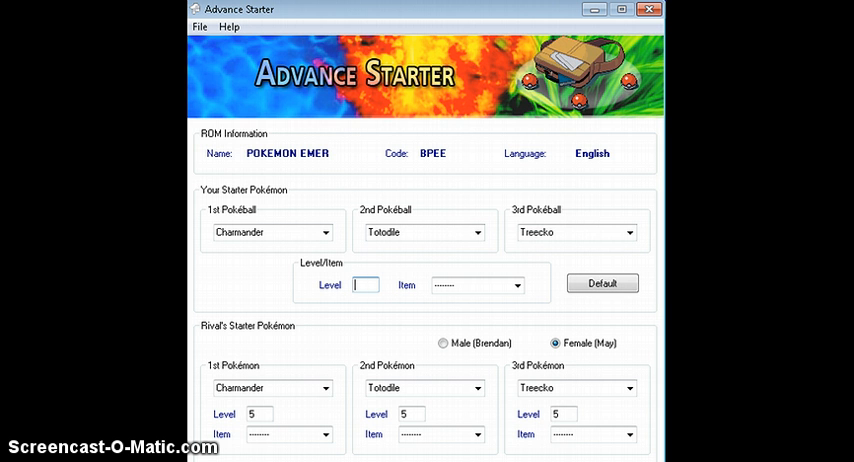
type("1")
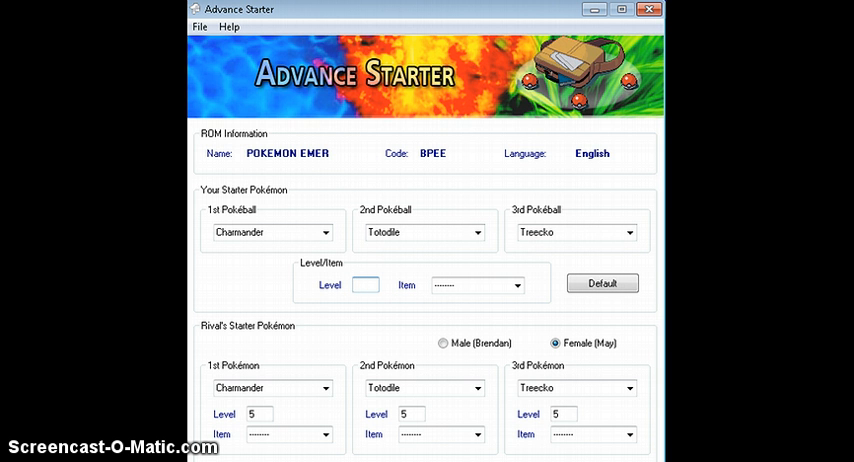
type("10")
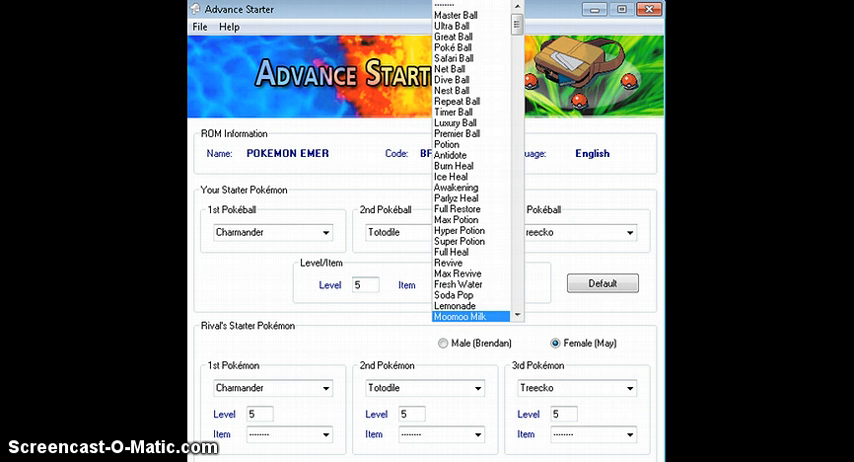
mouse_move(470, 76)
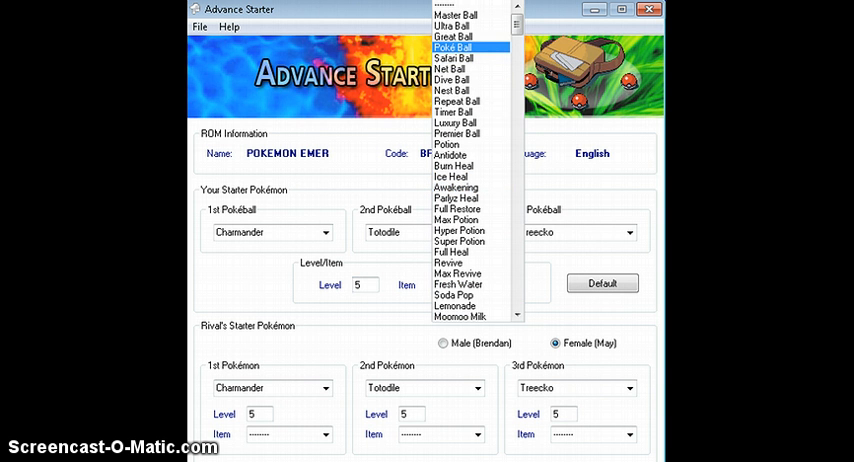
mouse_move(452, 154)
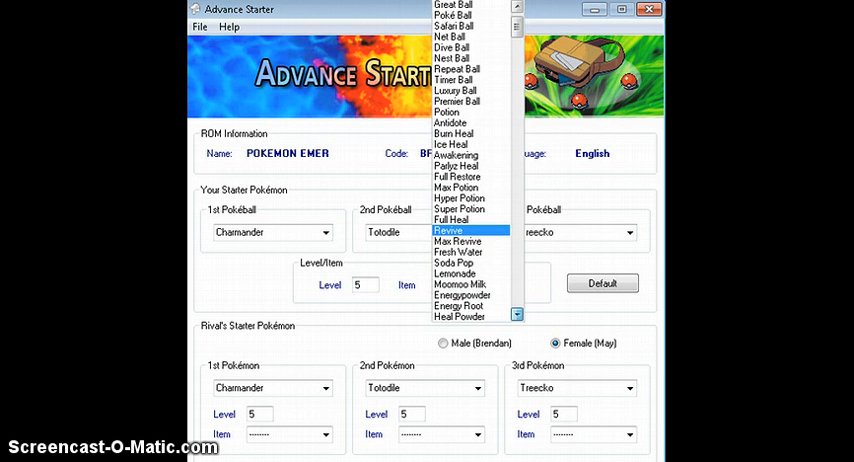
scroll("down", 3)
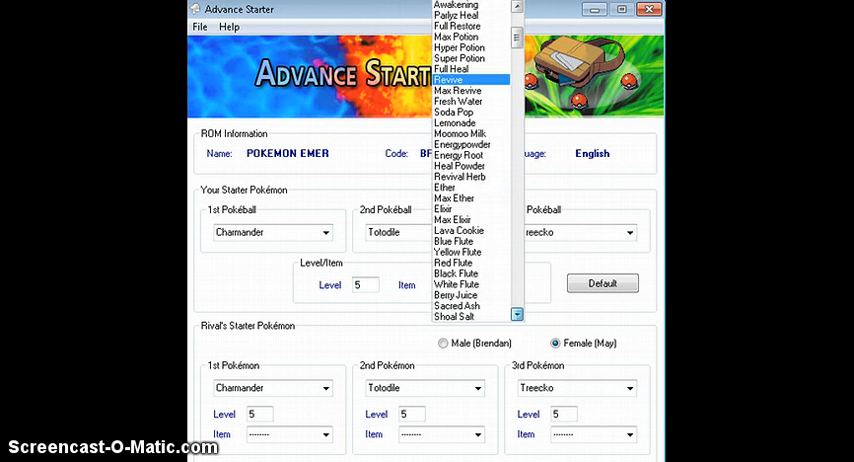
scroll("down", 3)
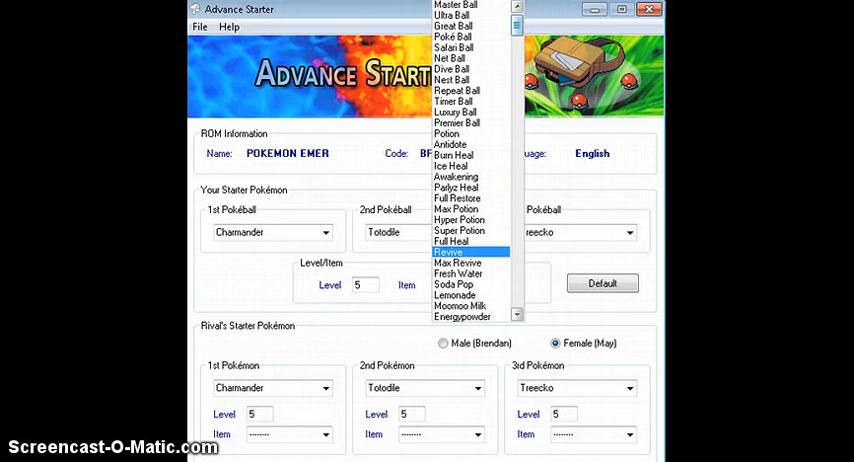
scroll("down", 3)
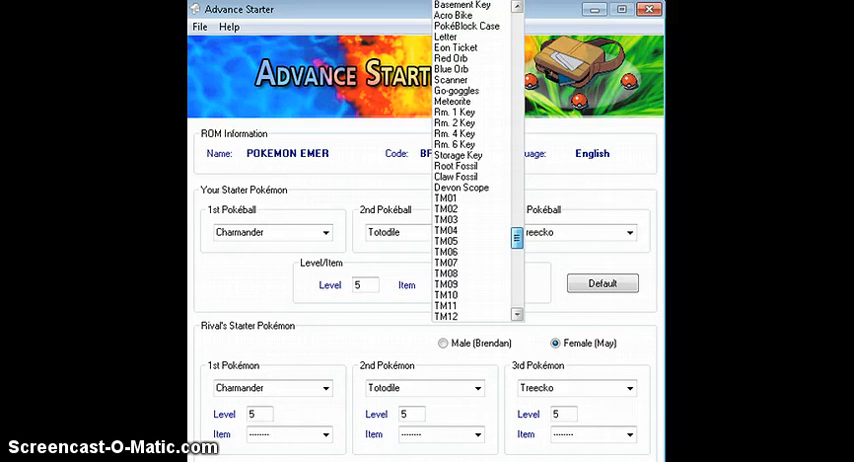
scroll("down", 3)
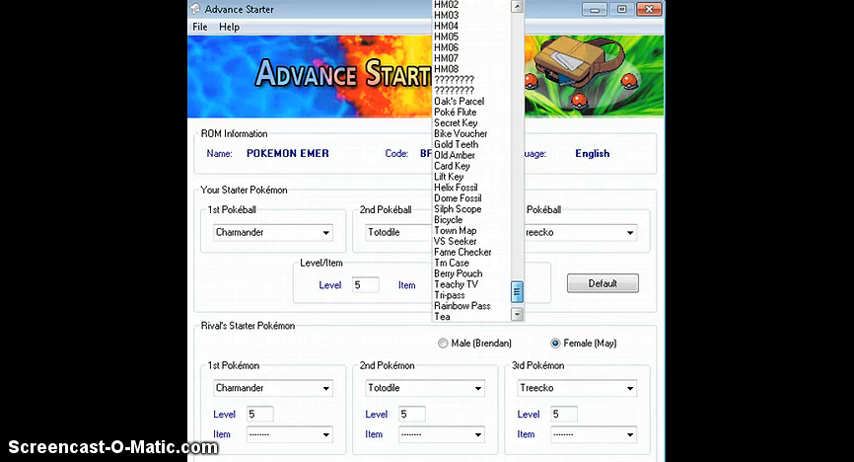
scroll("down", 3)
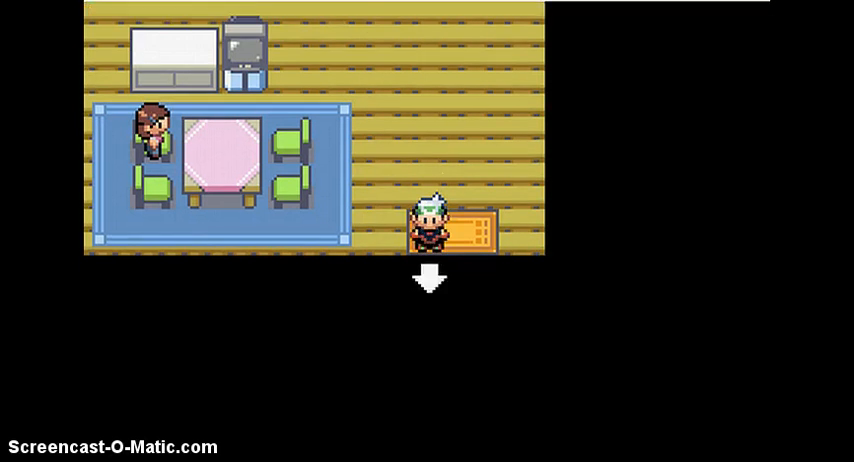
Walk the player out of the house and up through town into the wild Zigzagoon encounter
key("down")
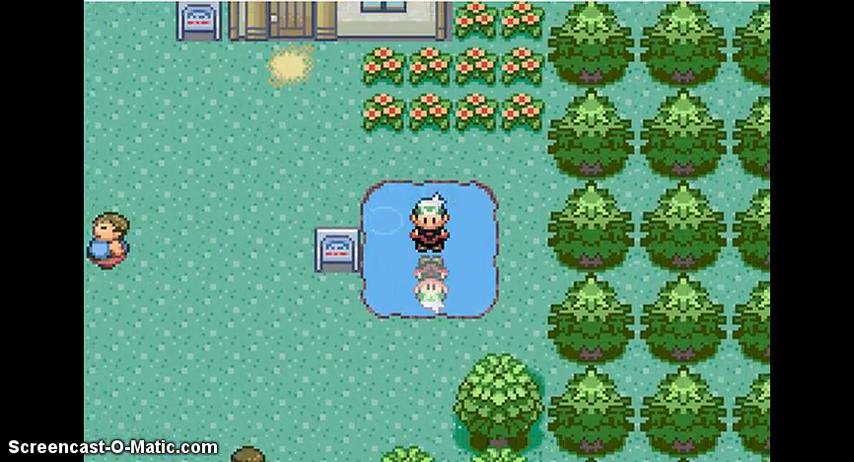
key("Up")
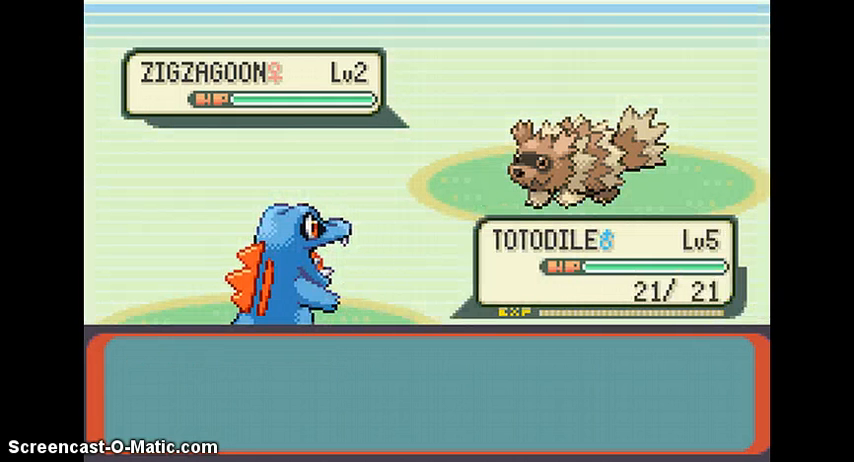
Attack Zigzagoon with the level 5 Totodile, then advance the professor's dialogue on the route
key("a")
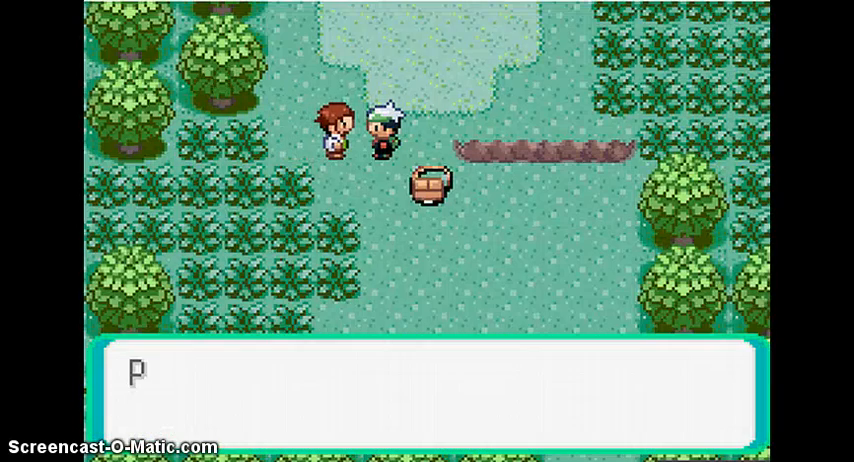
key("Enter")
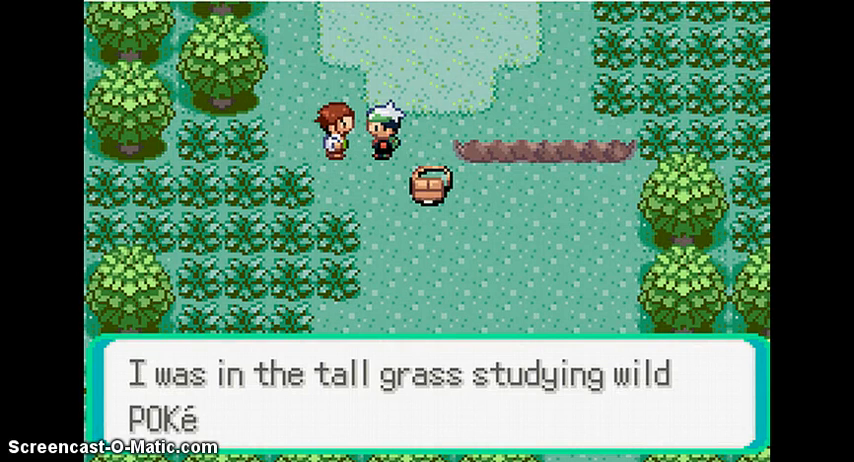